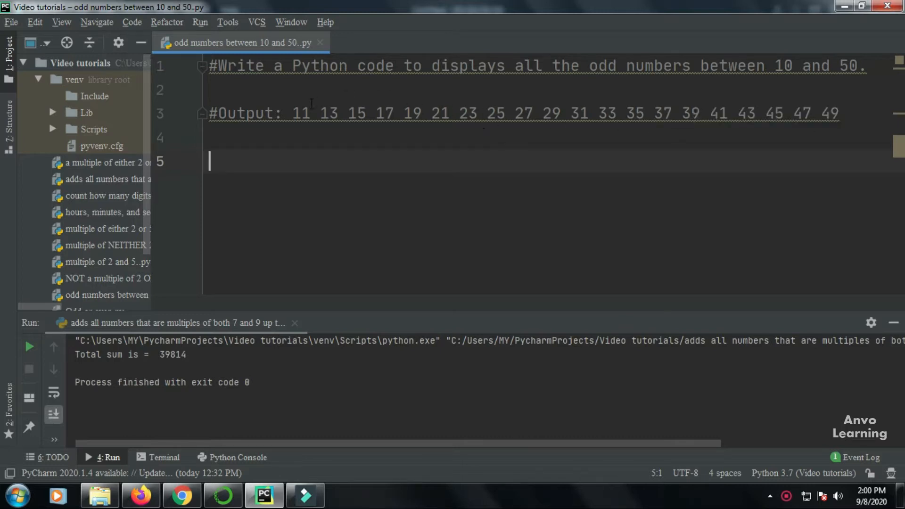
mouse_move(733, 54)
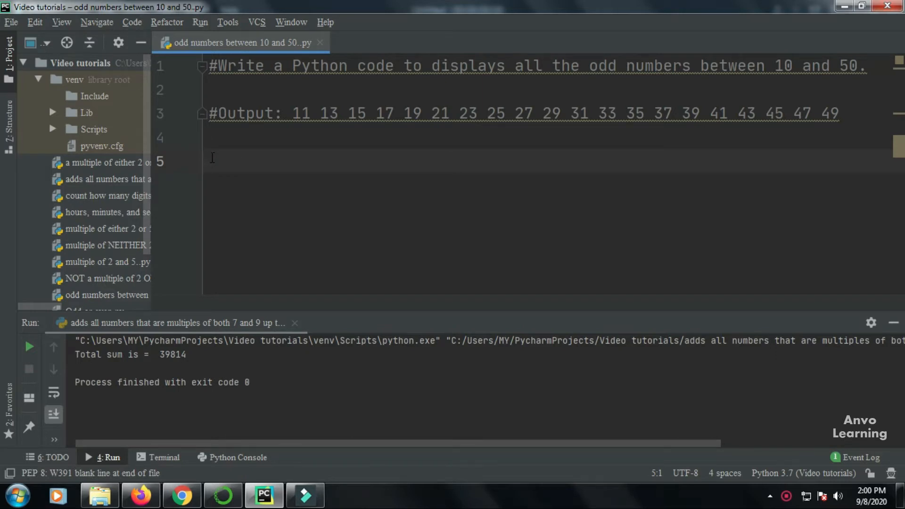
- Write count = 10, a while count<=50: loop, and an if count%2 != 0: odd check
text(count = 10)
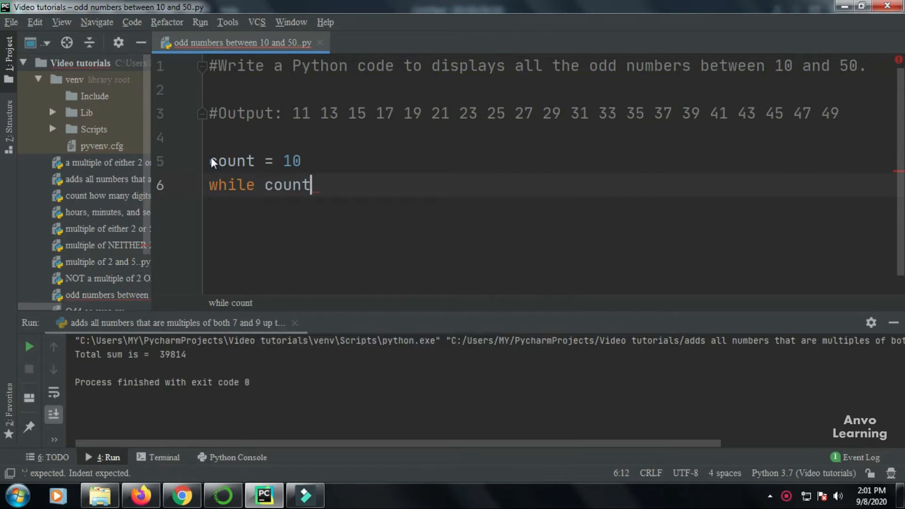
text(<=50:)
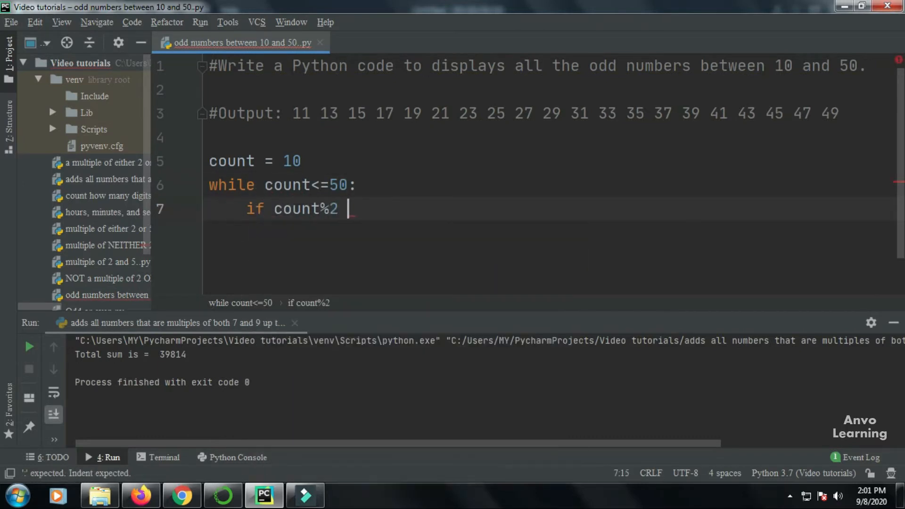
text(!=0:)
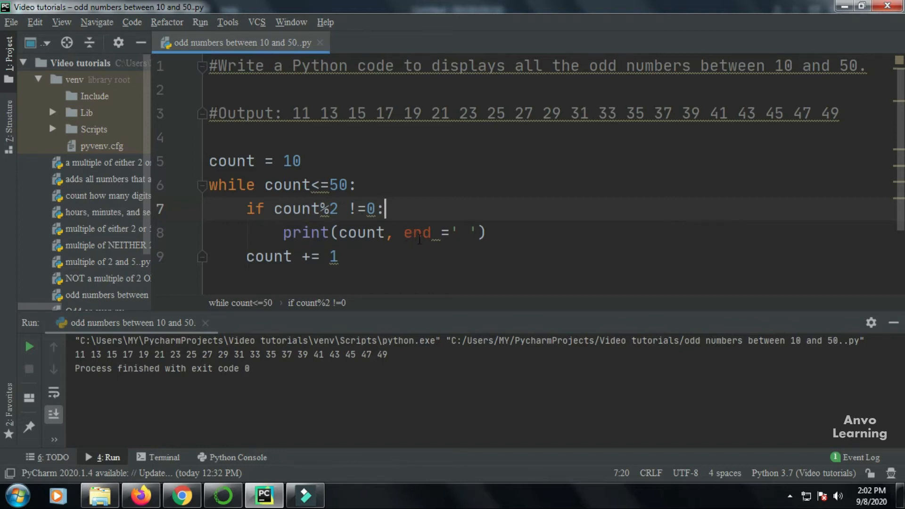
mouse_move(466, 231)
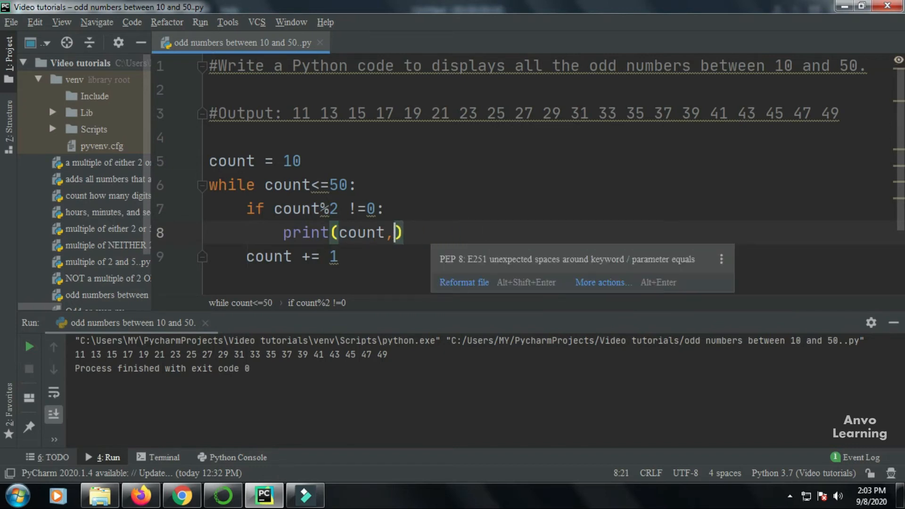
- Run the 'odd numbers between 10 and 50' script to print each odd number on its own line
key(BackSpace)
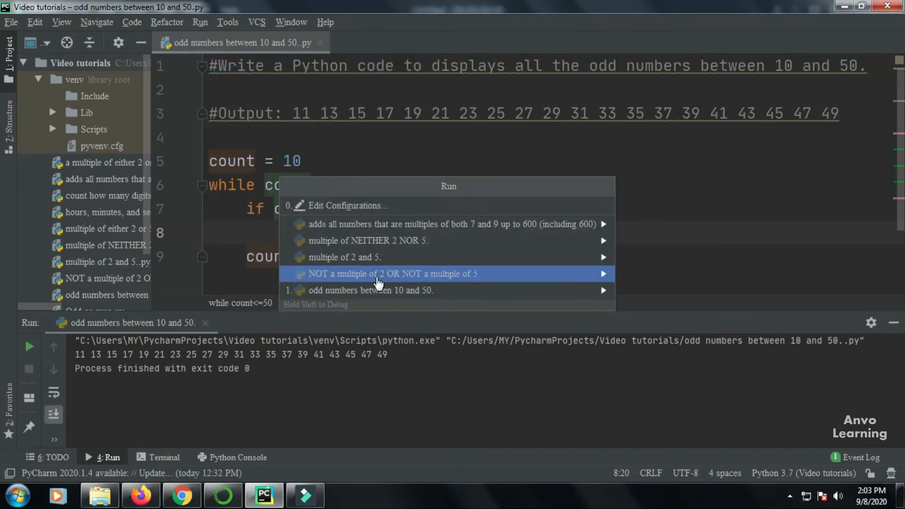
click(369, 291)
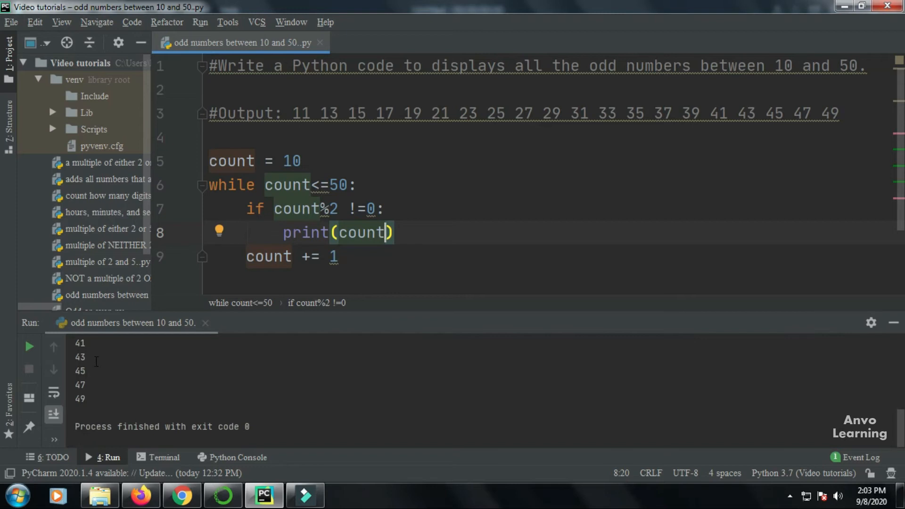
mouse_move(217, 342)
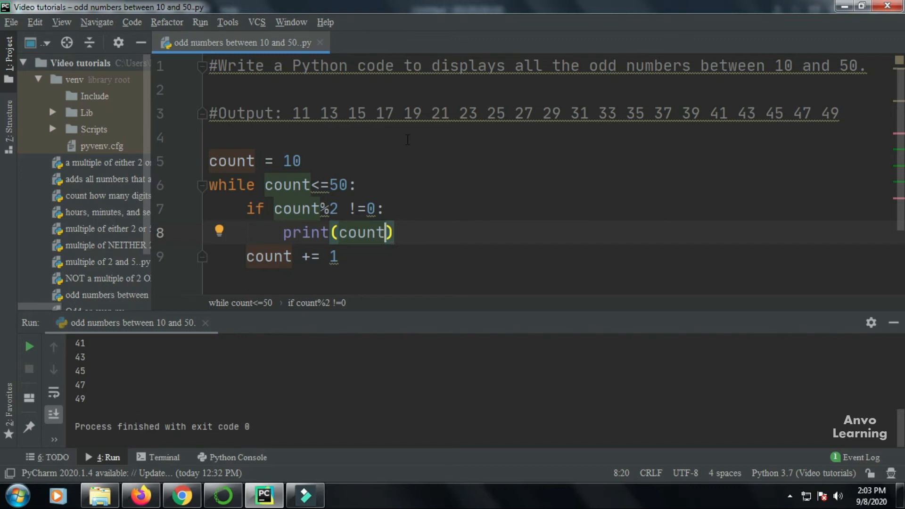
mouse_move(794, 135)
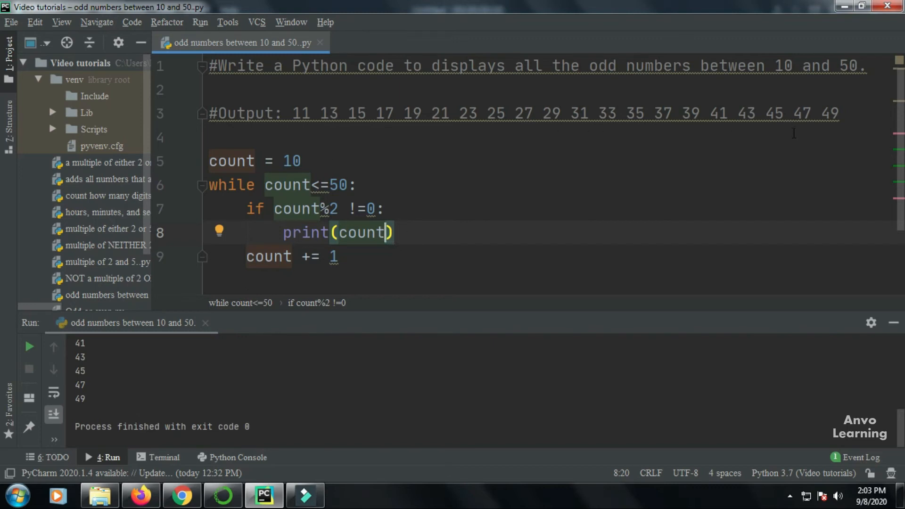
- Add end=' ' to the print call so numbers are space-separated
text(, end)
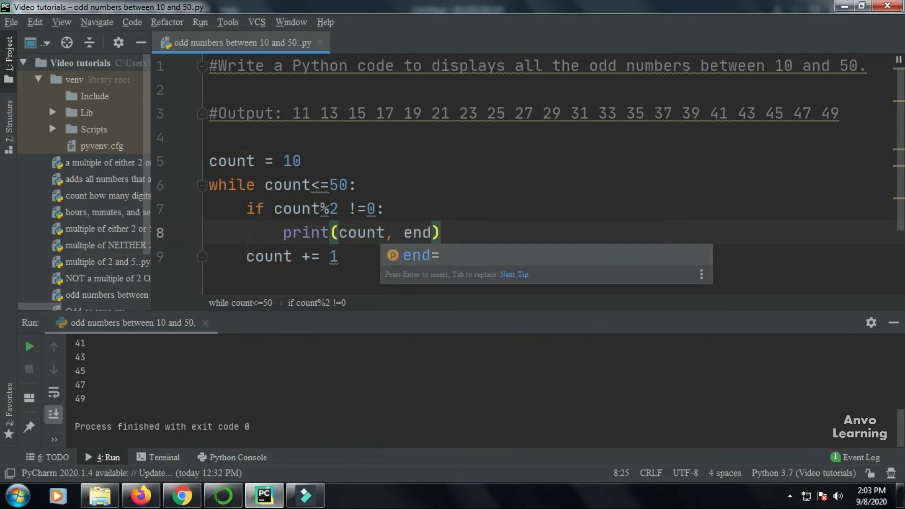
text(=)
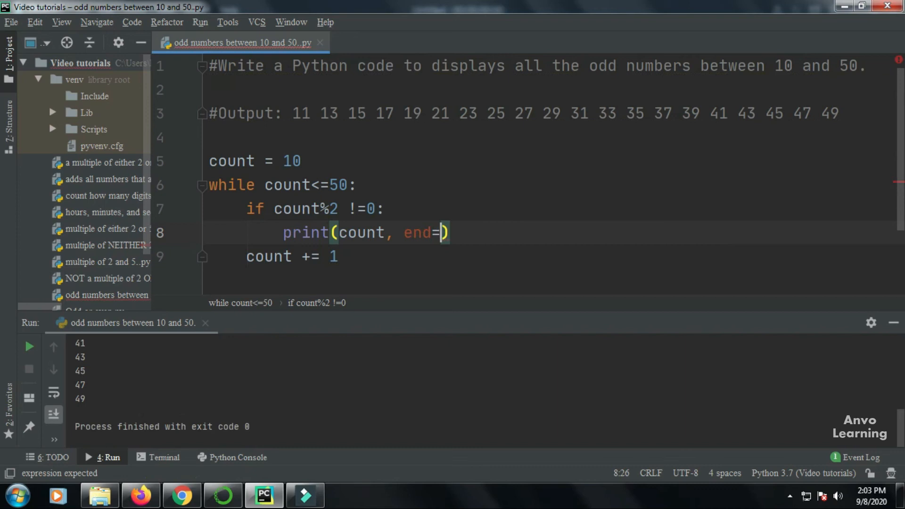
text('')
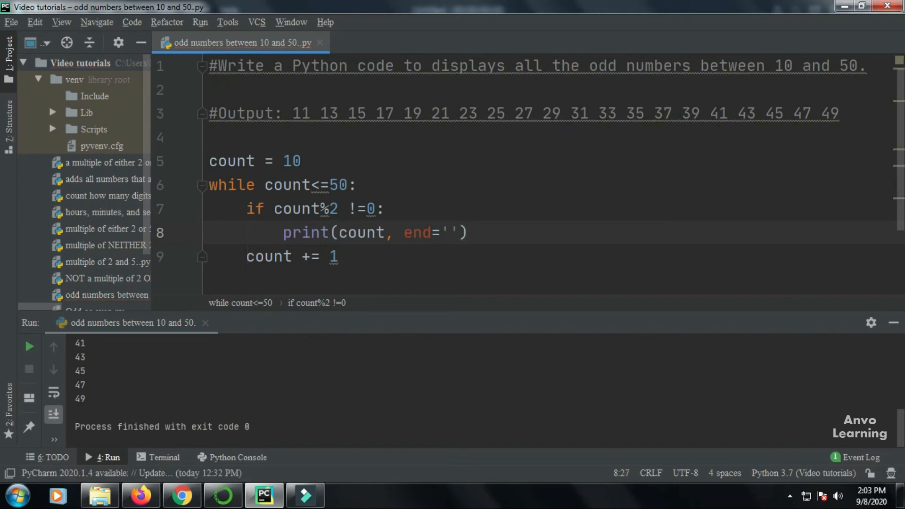
text(" ")
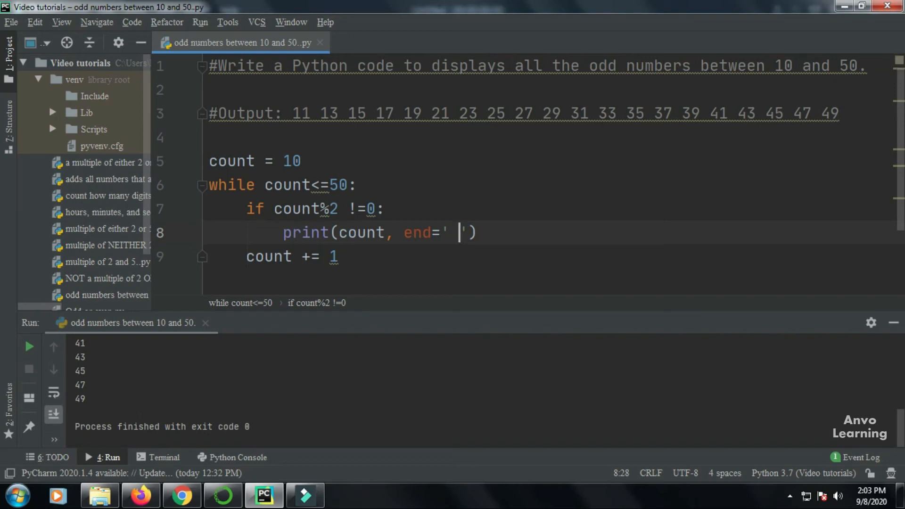
- Rerun the script to show 11 through 49 on one line
click(197, 22)
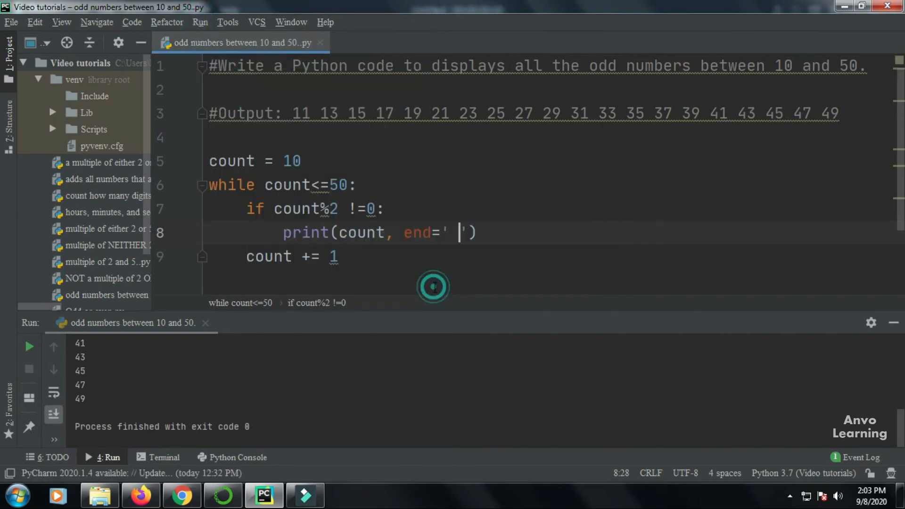
click(29, 346)
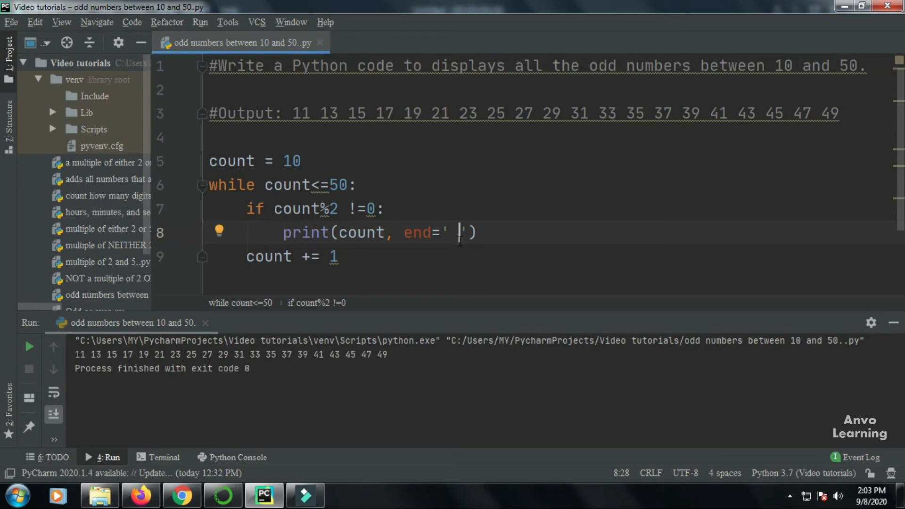
- Change print's end to ',' and rerun, dismissing the documentation popup
text(,)
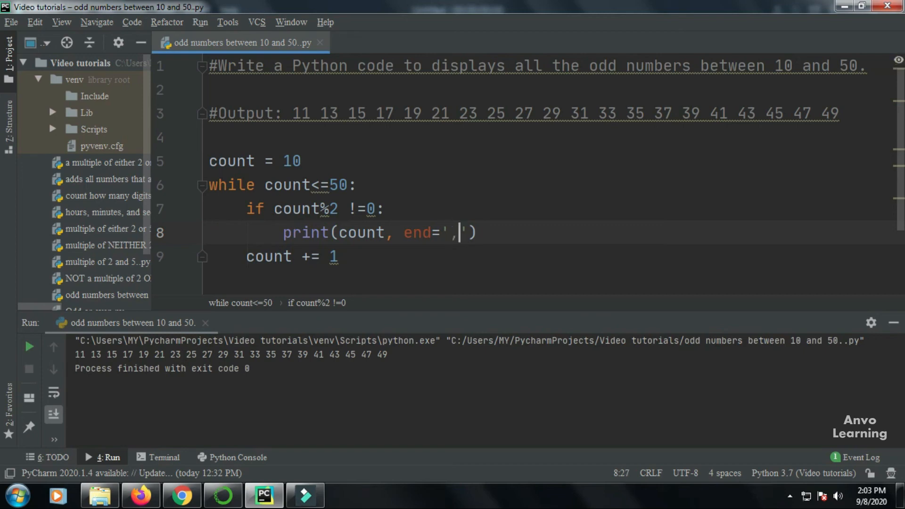
click(200, 22)
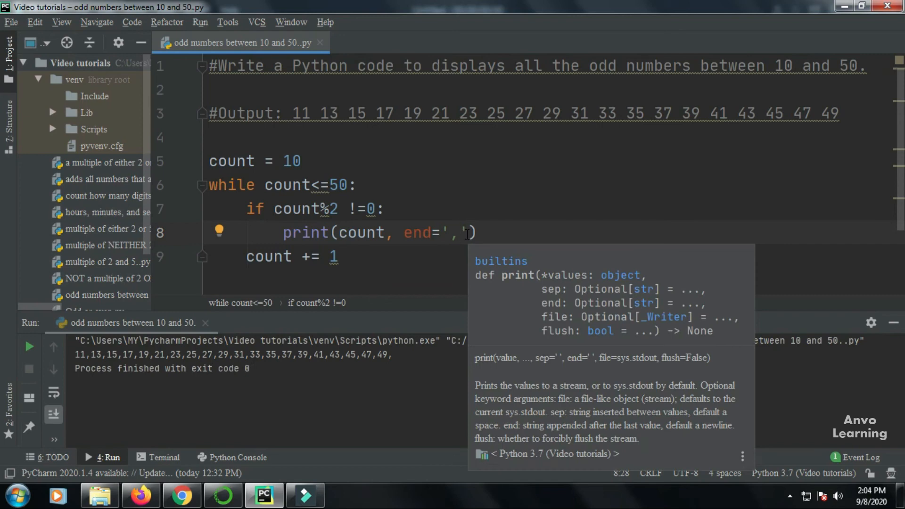
click(364, 255)
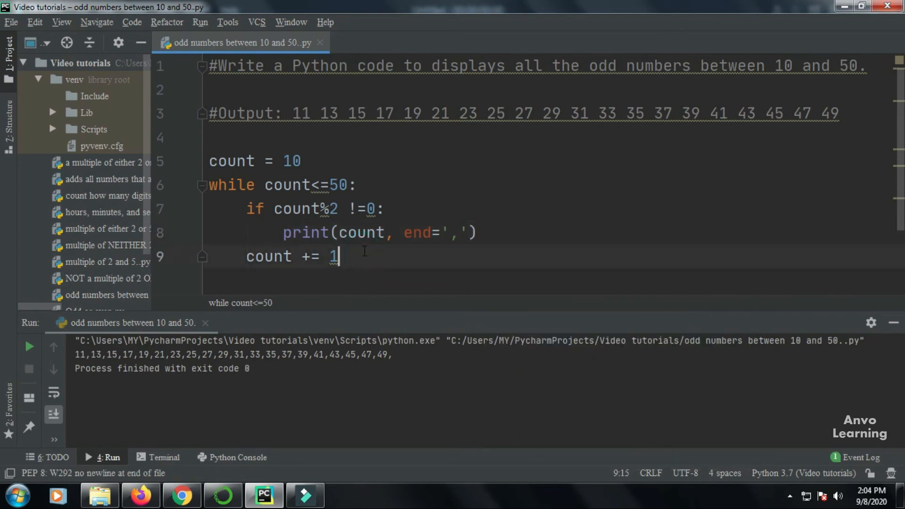